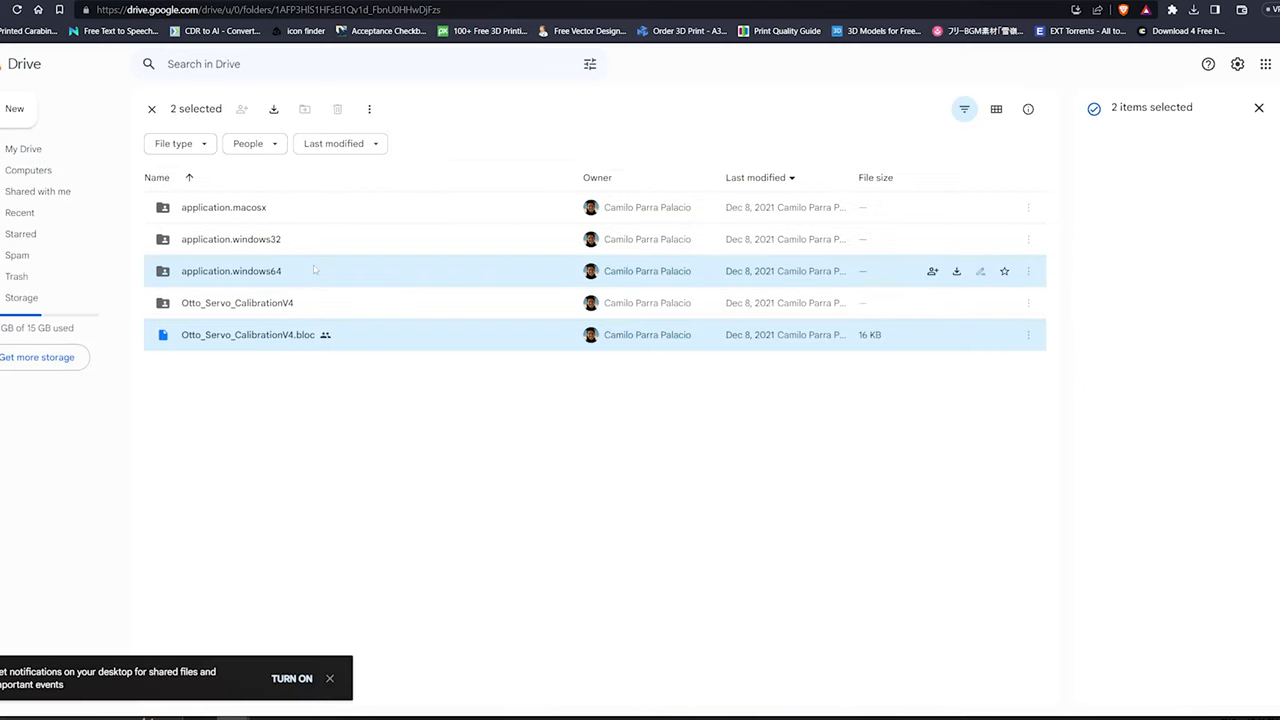
# Download the selected application.windows64 folder and Otto servo calibration file from Google Drive
pyautogui.click(272, 108)
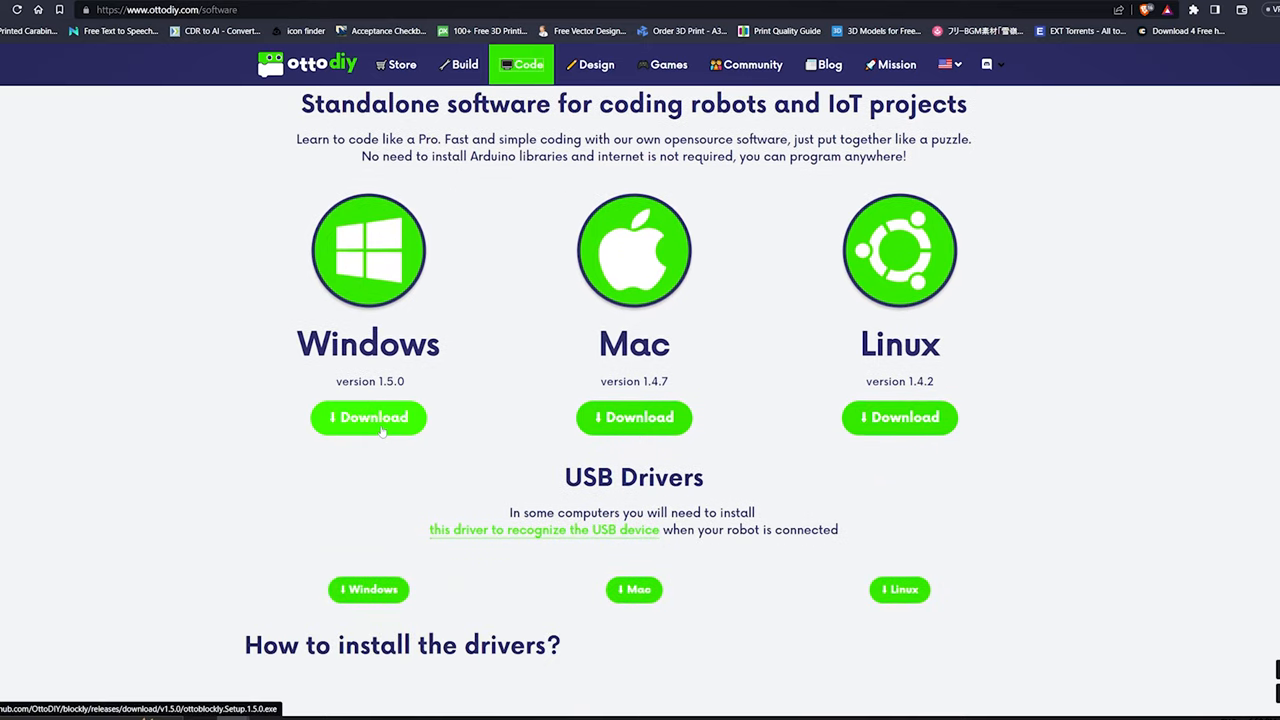
# Reveal the Windows, Mac and Linux download buttons and the USB Drivers section
pyautogui.scroll(-3)
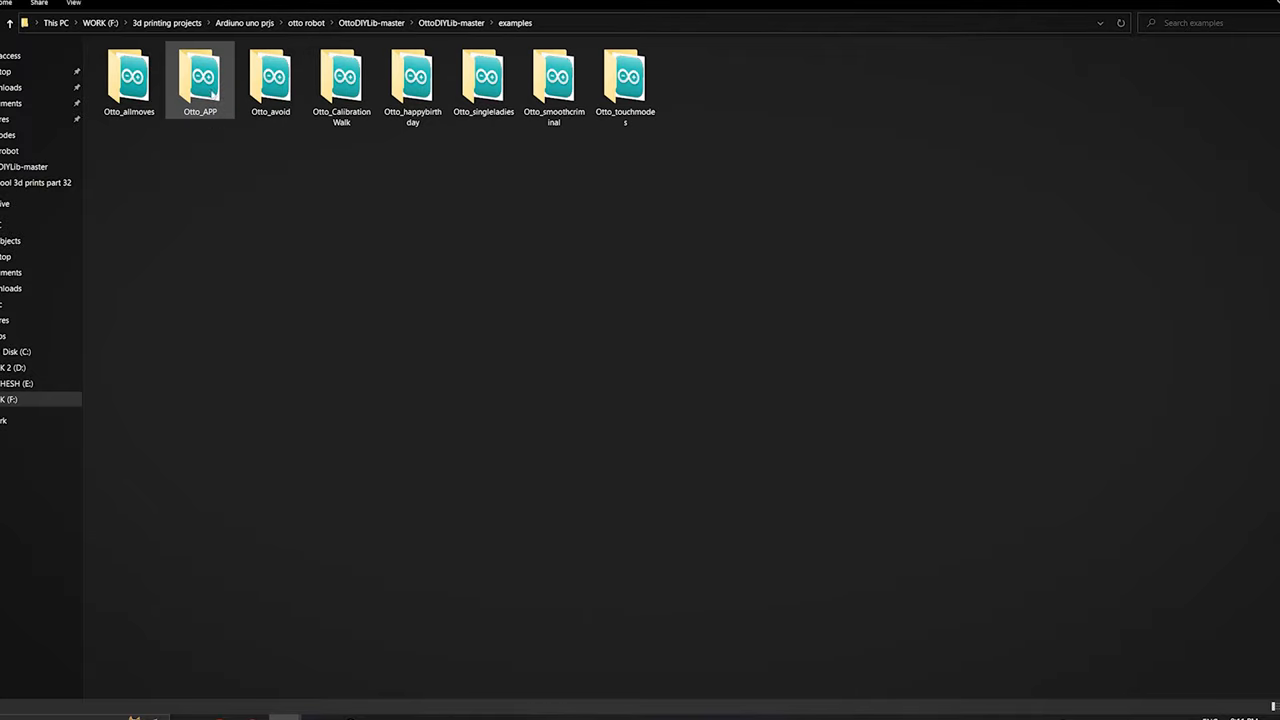
# Extract the windows drivers zip into the current folder
pyautogui.rightClick(140, 84)
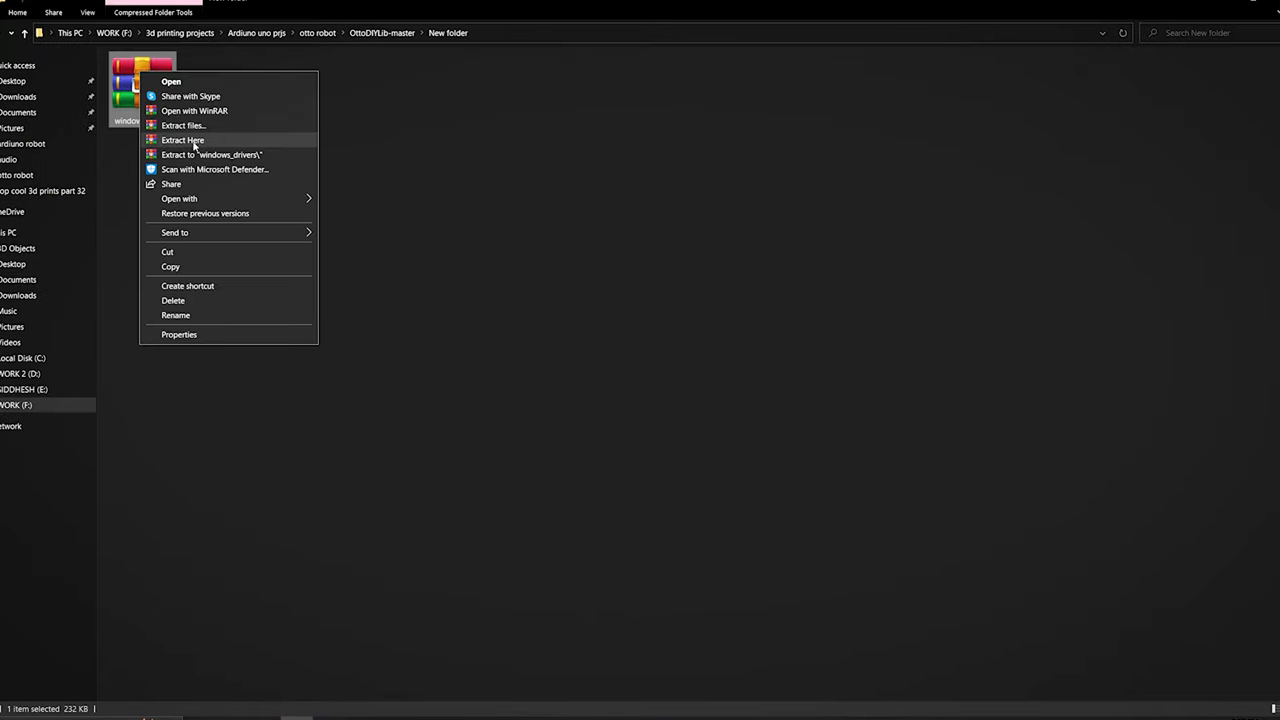
pyautogui.click(184, 140)
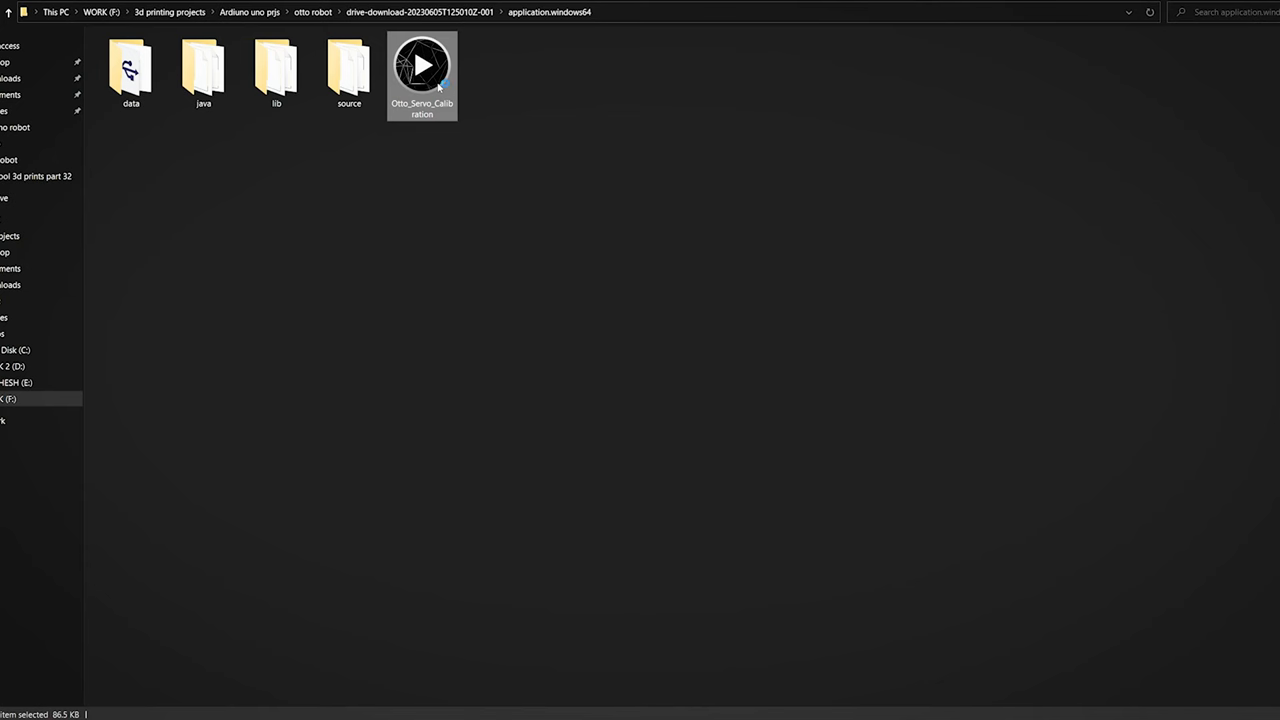
# Launch Otto_Servo_Calibration.exe and adjust a servo slider with the robot on USB
pyautogui.doubleClick(420, 64)
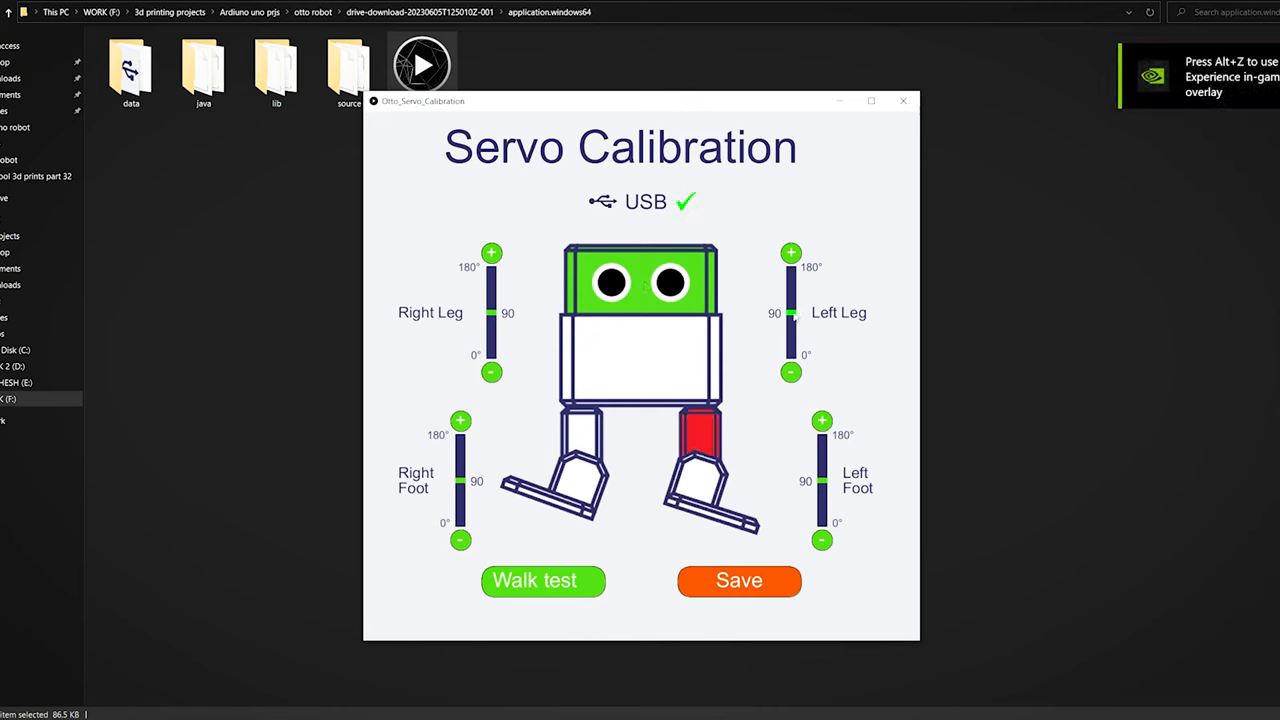
pyautogui.click(740, 580)
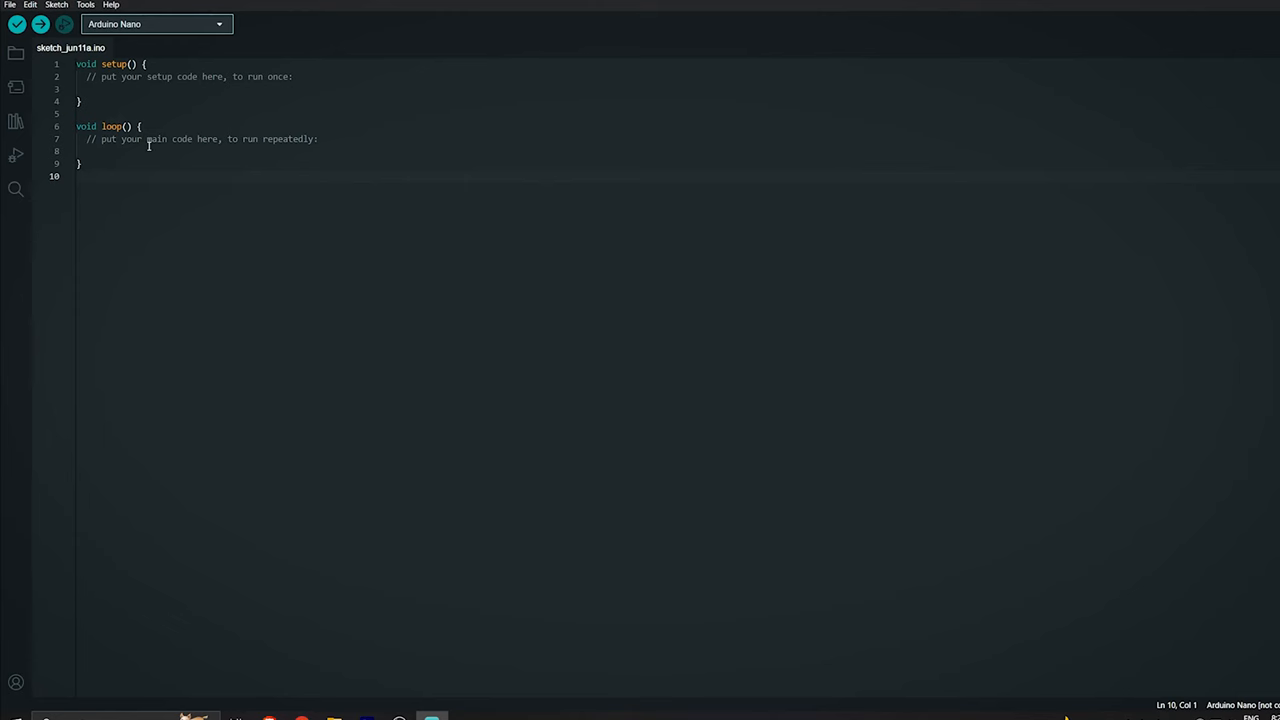
# Bring up Arduino IDE with a blank Arduino Nano sketch
pyautogui.click(56, 4)
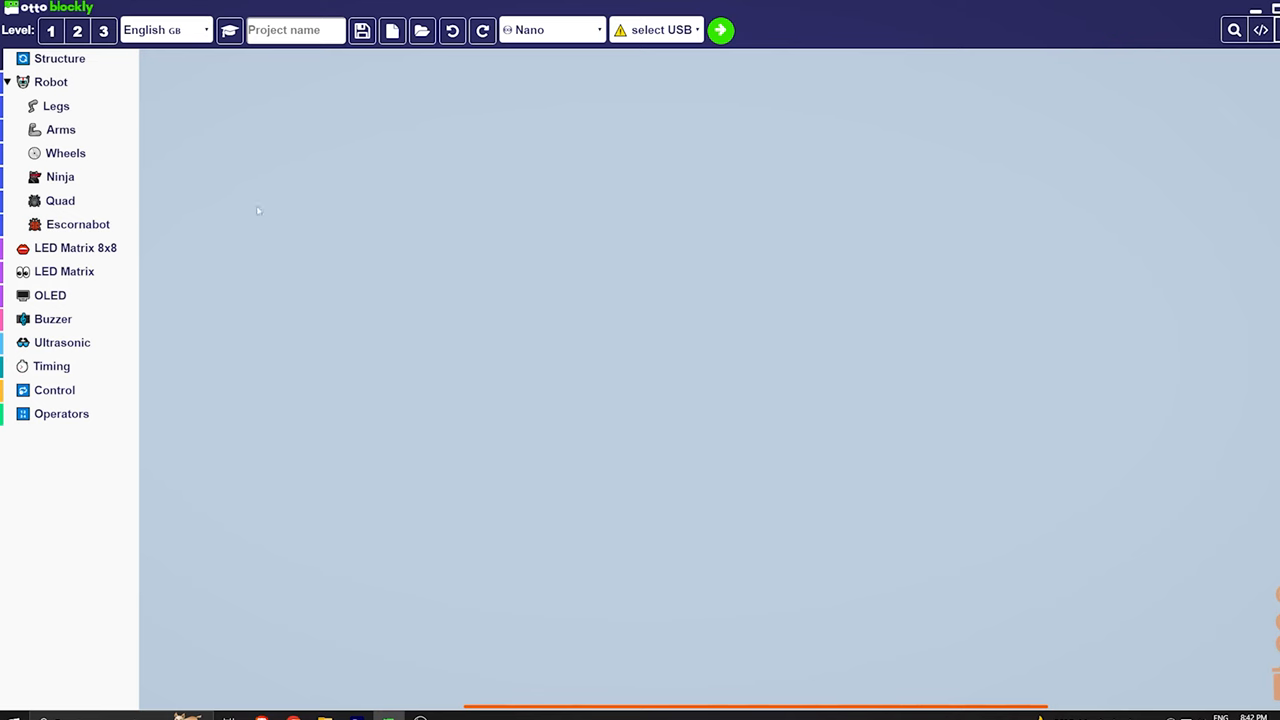
# Add a 'move forward speed slow' leg block and a 'sound happy1' block to the Blockly canvas
pyautogui.click(56, 106)
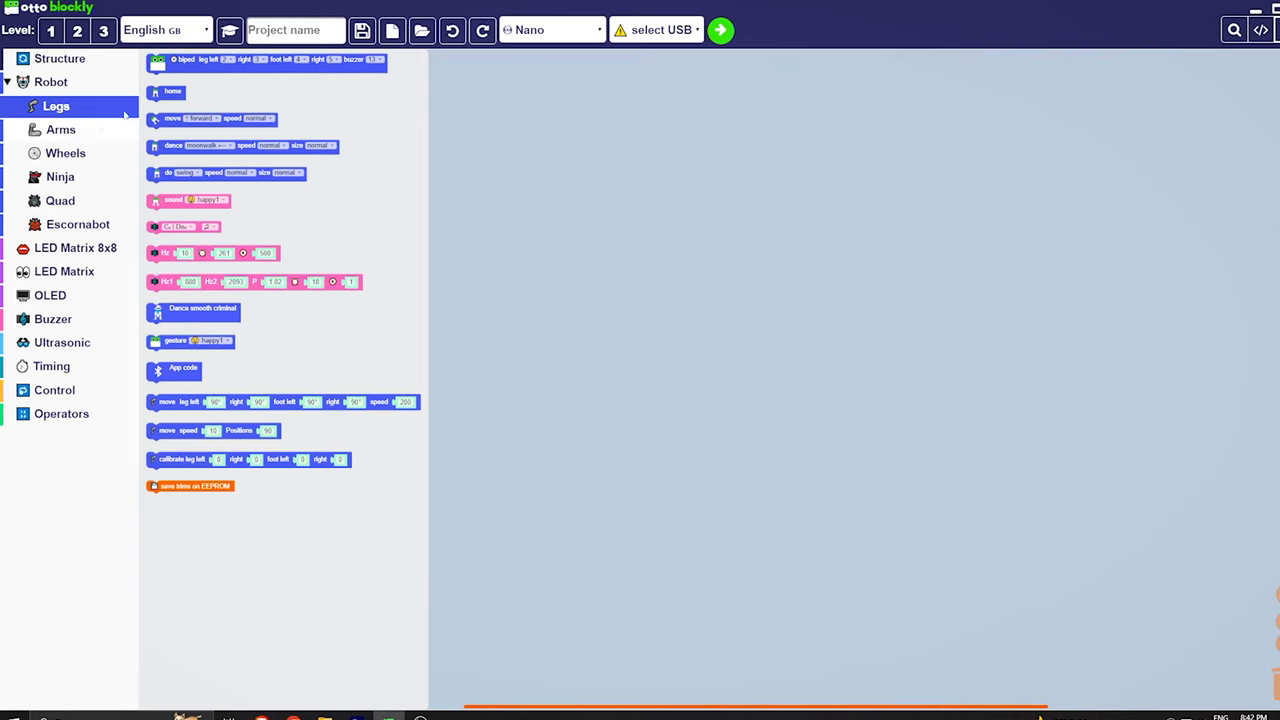
pyautogui.click(60, 128)
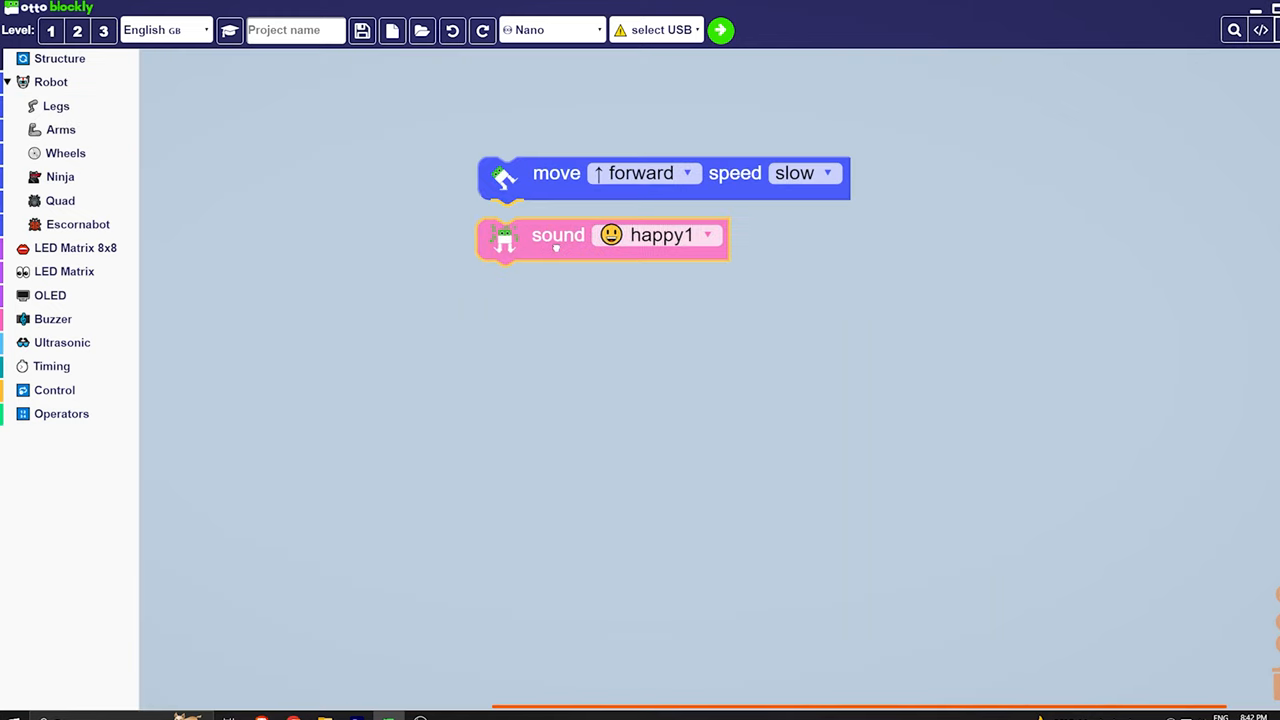
pyautogui.click(672, 236)
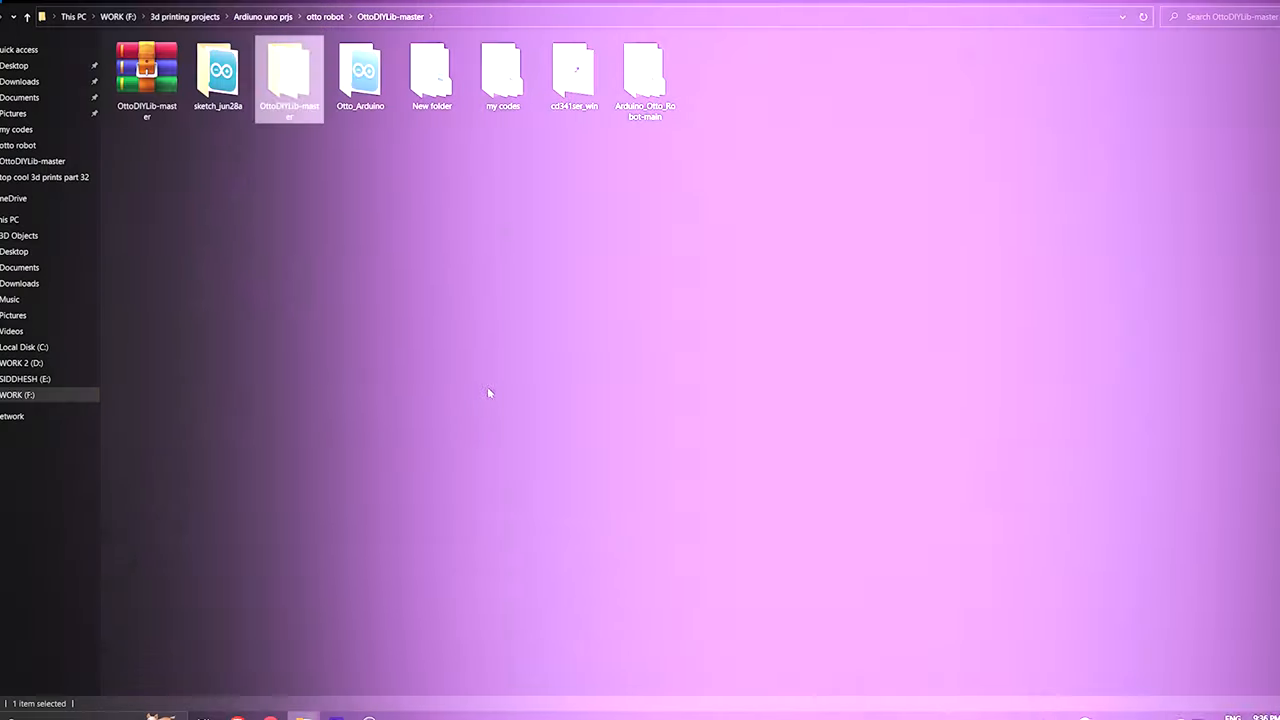
# Enter OttoDIYLib-master and its examples folder listing the example sketches
pyautogui.doubleClick(290, 76)
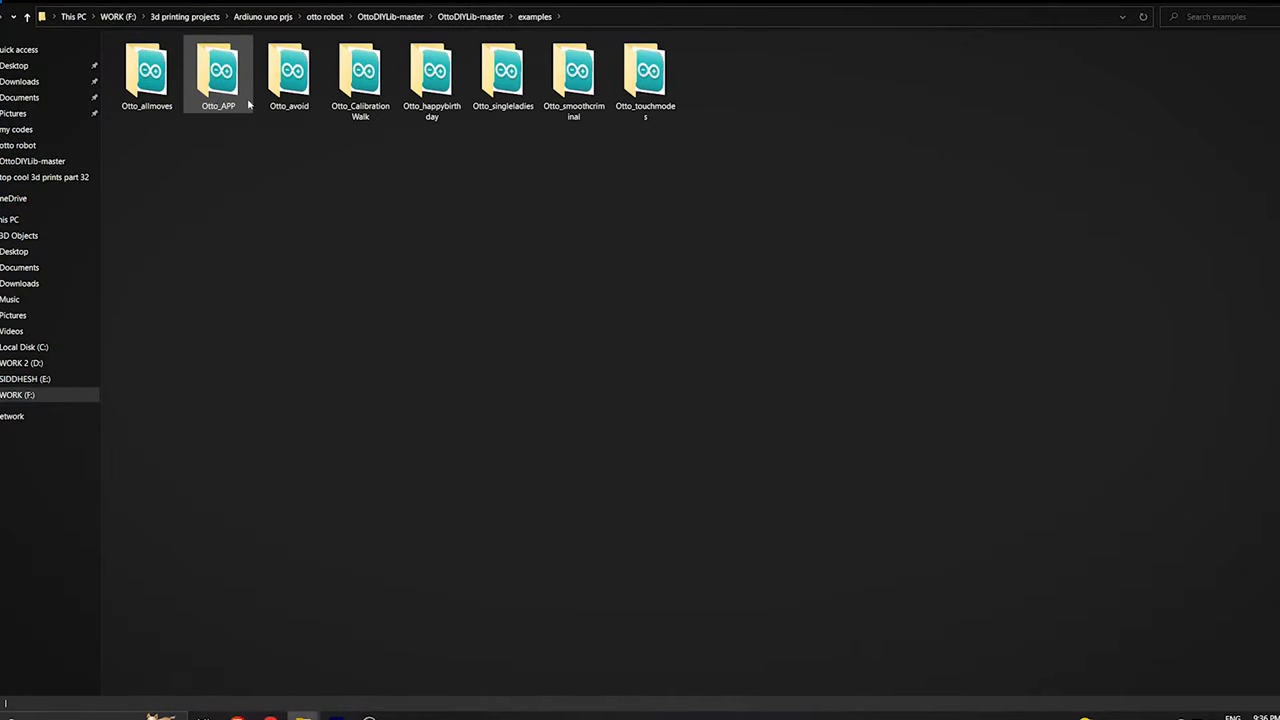
pyautogui.doubleClick(288, 70)
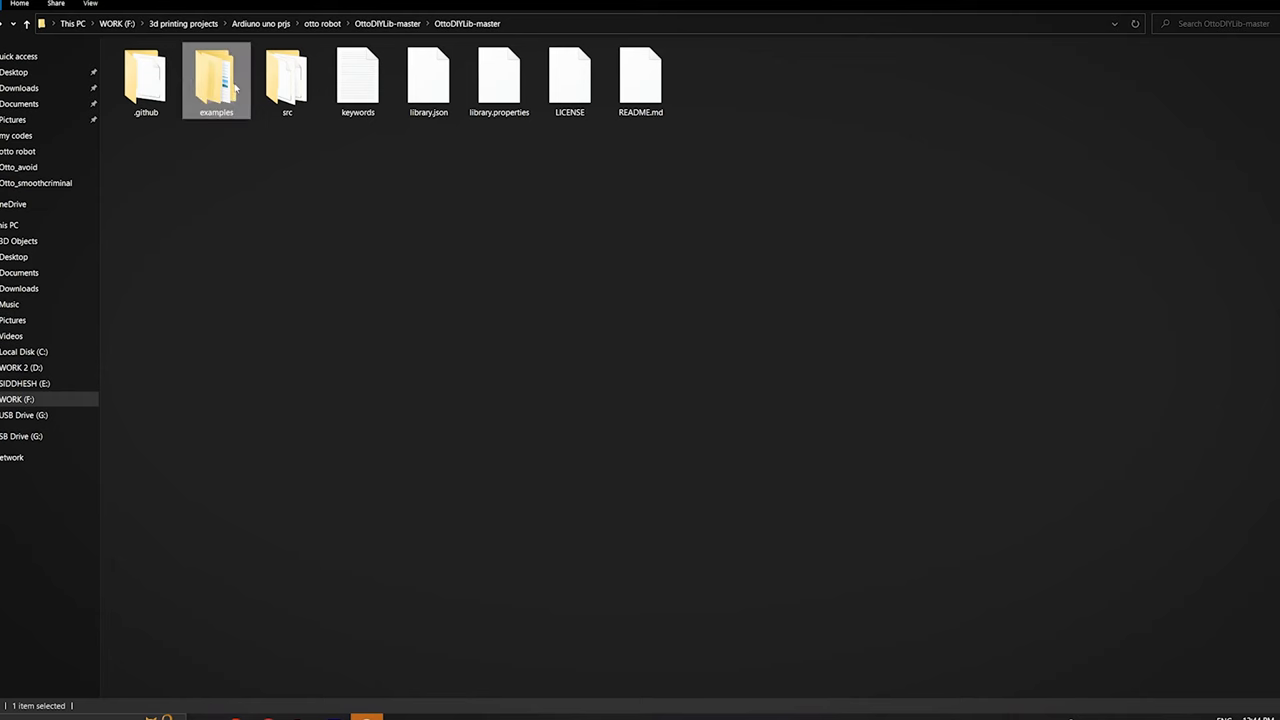
# Browse the examples (smooth criminal, single ladies) and enter the Otto_APP sketch folder
pyautogui.doubleClick(216, 80)
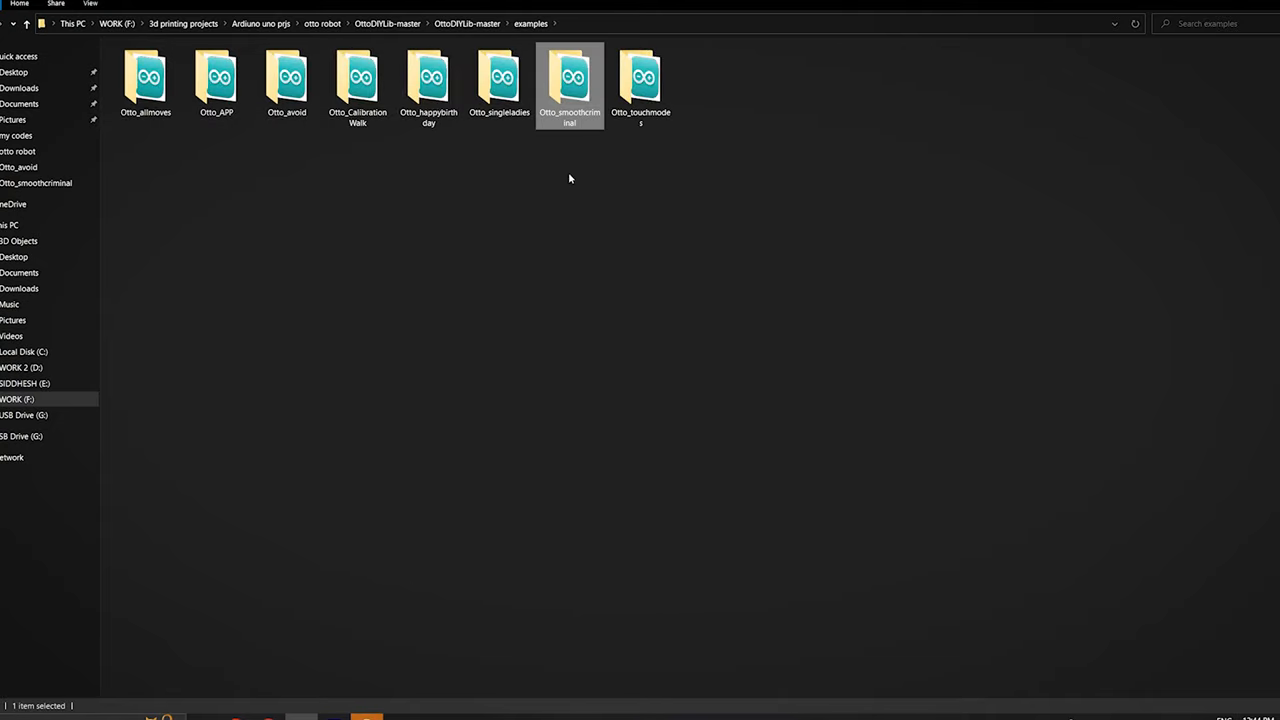
pyautogui.click(500, 80)
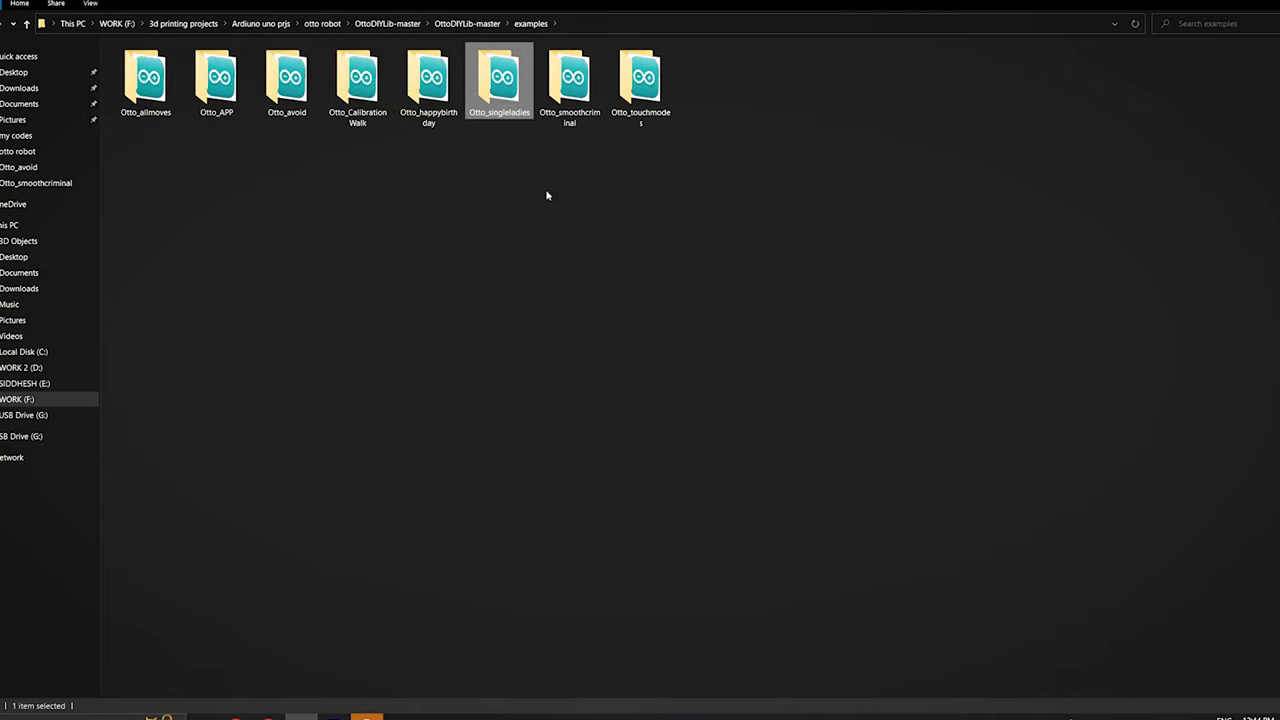
pyautogui.click(216, 80)
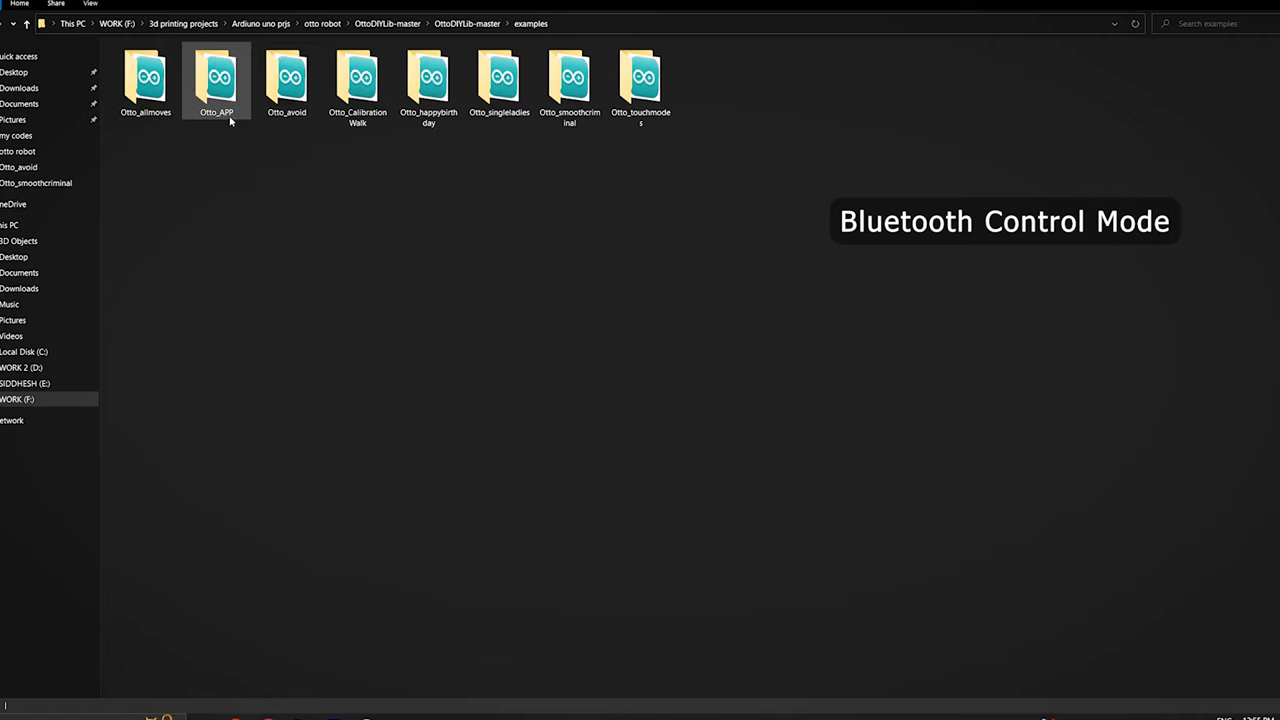
pyautogui.doubleClick(216, 78)
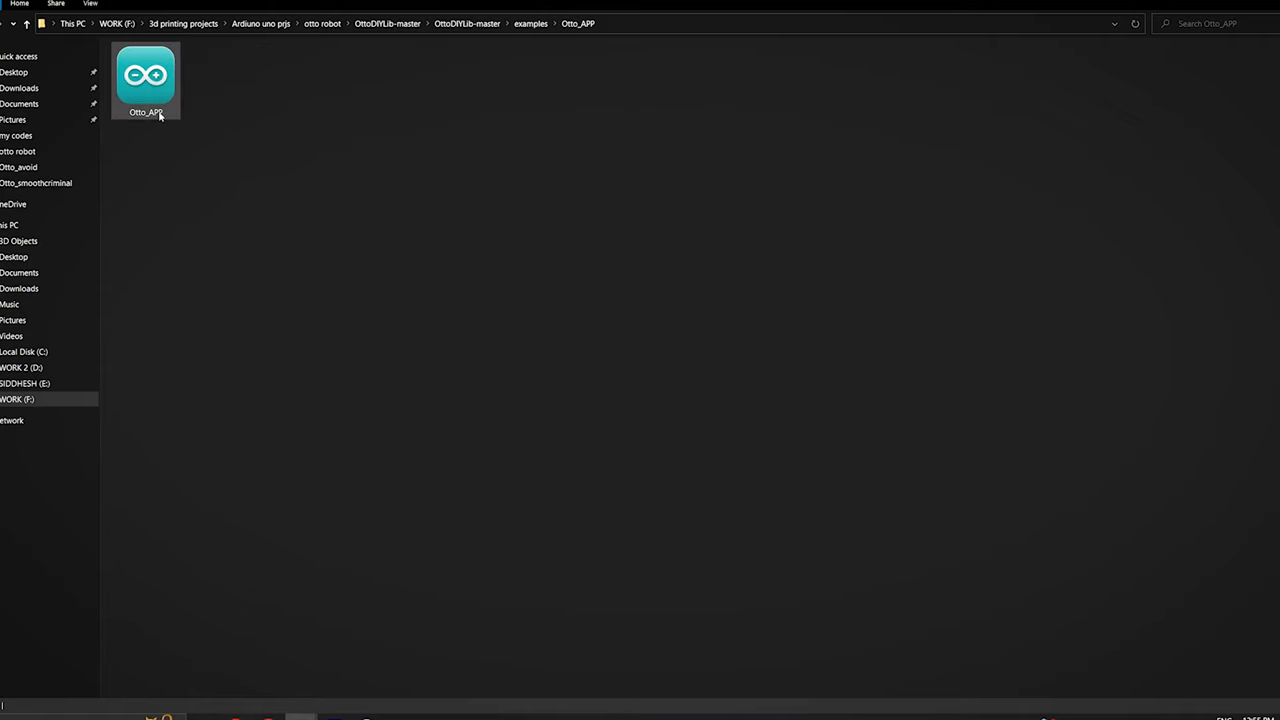